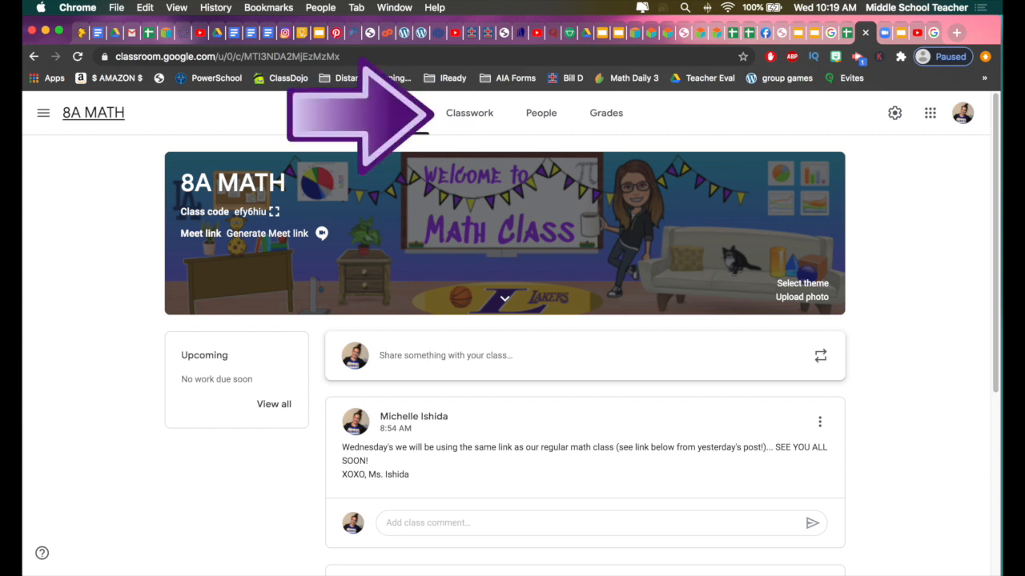
- Show the 8A MATH classwork and expand the WEEK 1 - GEOMETRIC TRANSFORMATIONS assignment
left_click(470, 112)
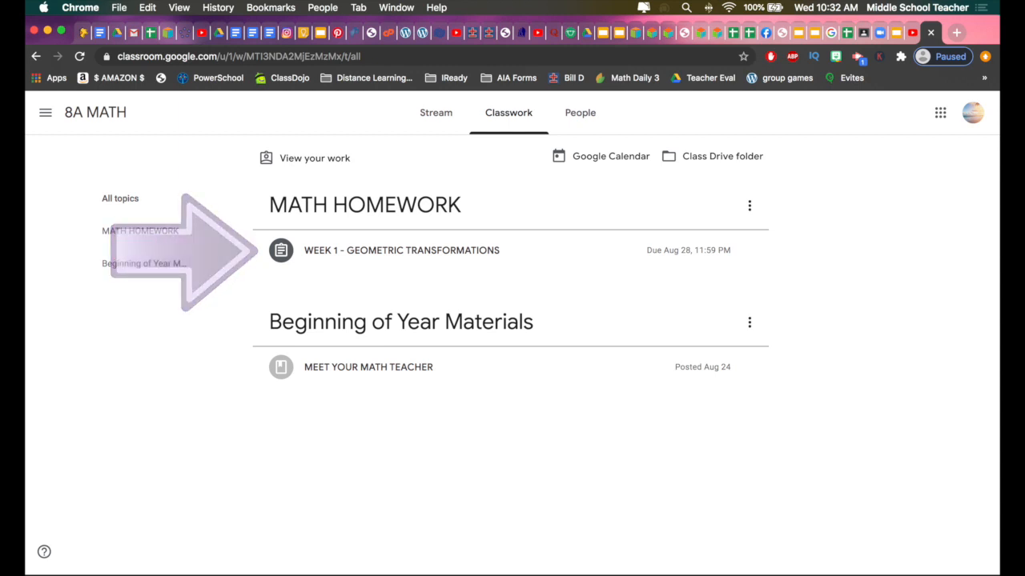
left_click(400, 250)
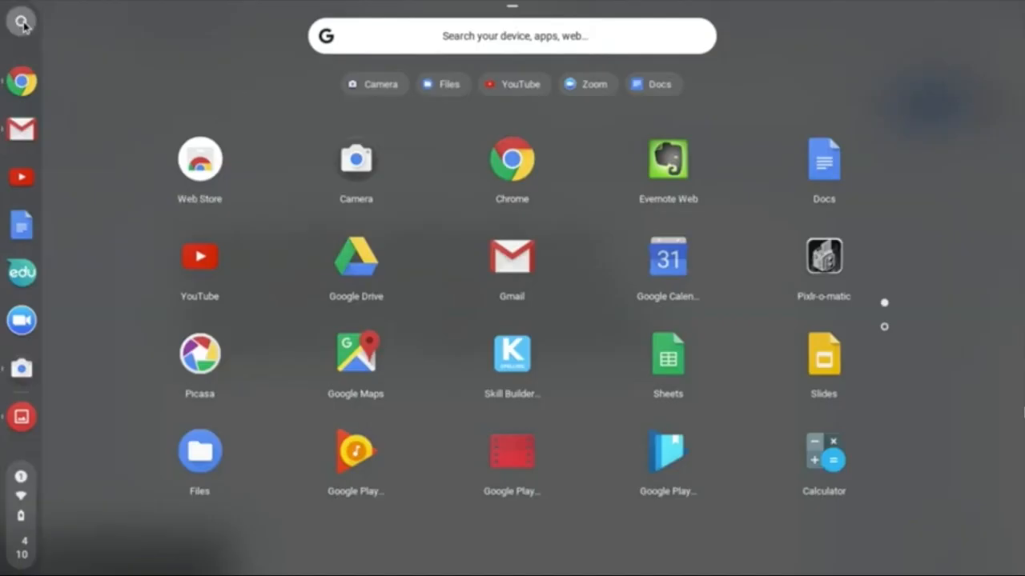
mouse_move(564, 208)
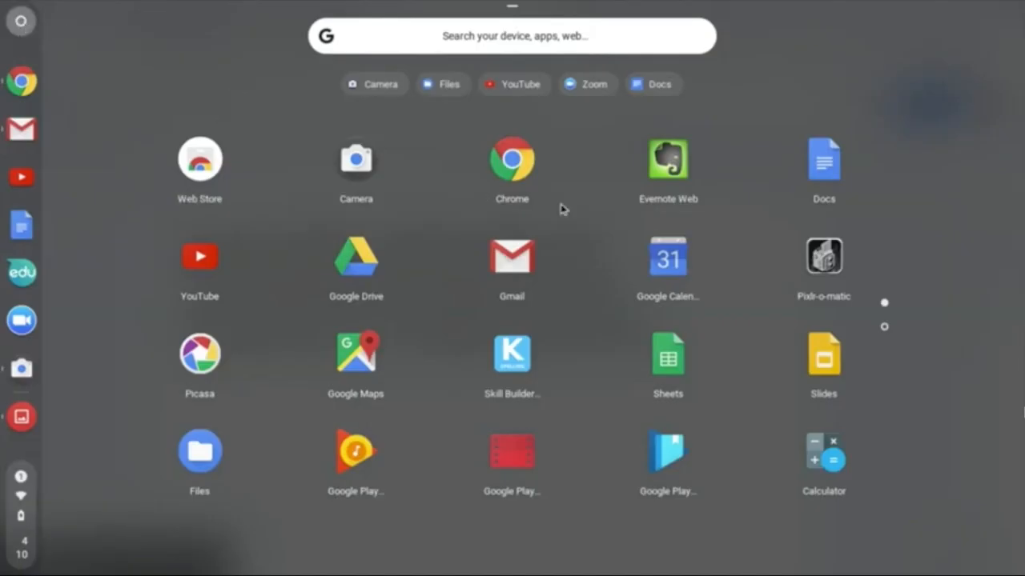
- Launch the Chromebook Camera app to photograph the homework
scroll("down", 3)
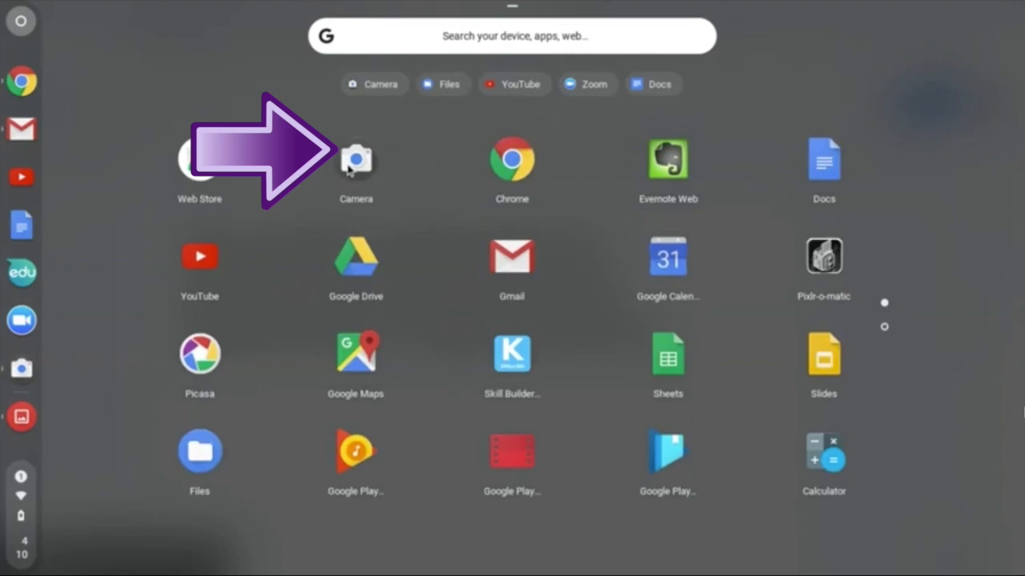
left_click(355, 160)
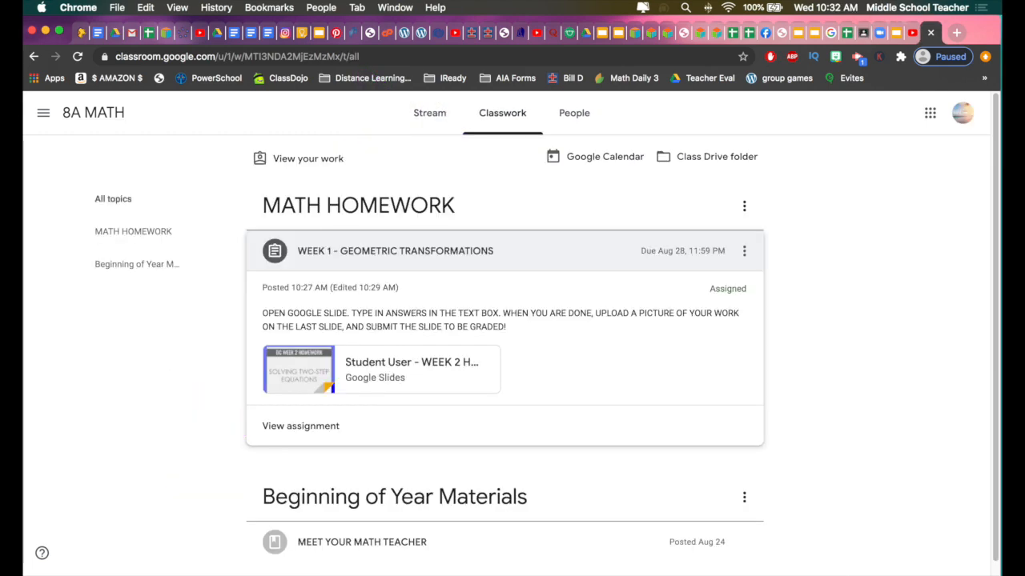
- View the full WEEK 1 - GEOMETRIC TRANSFORMATIONS assignment page
left_click(301, 425)
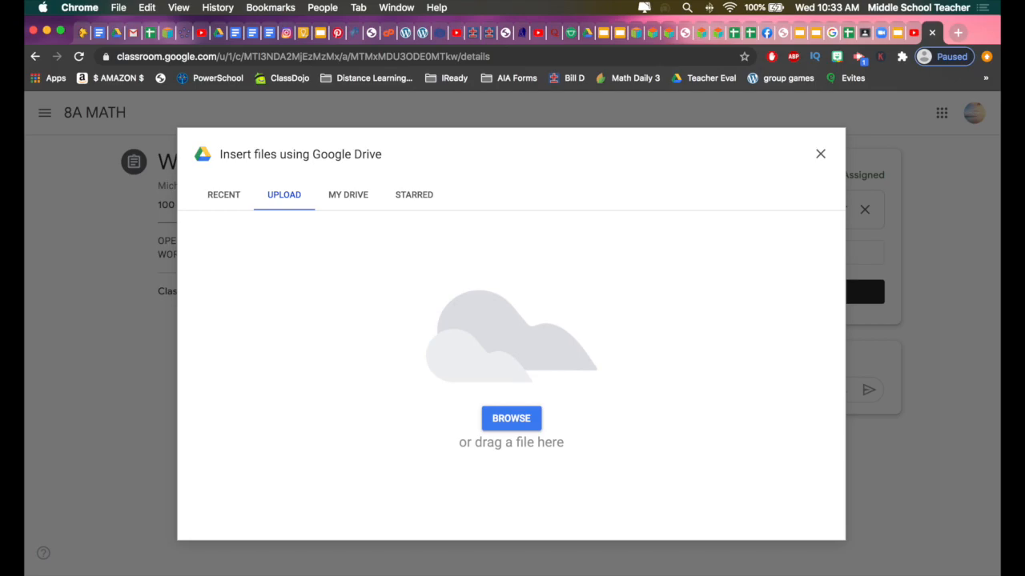
- Upload the MATH NOTES photo from the computer as assignment work
left_click(510, 418)
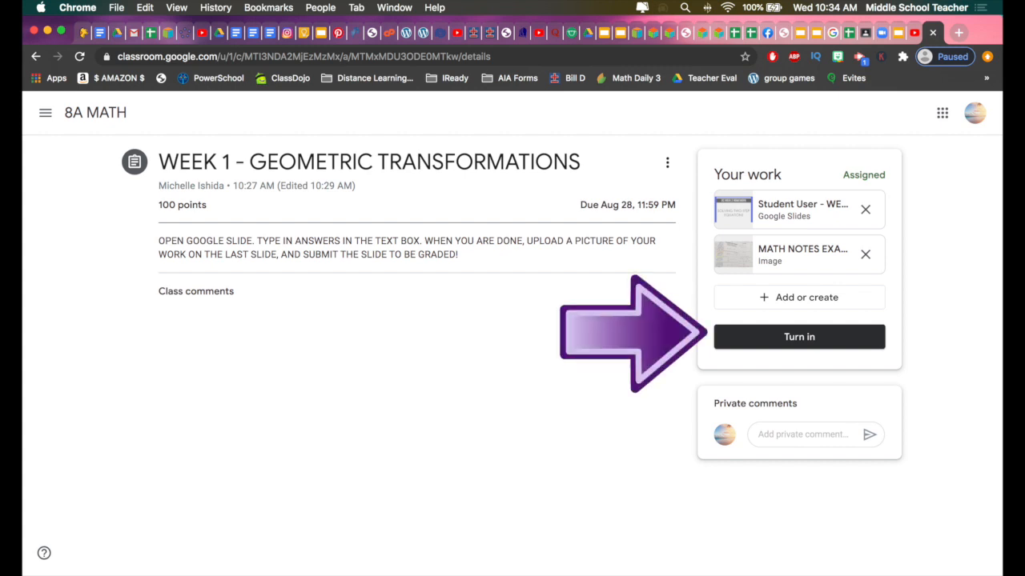
- Turn in the WEEK 1 assignment, confirming both the photo and Slides attachments
left_click(797, 336)
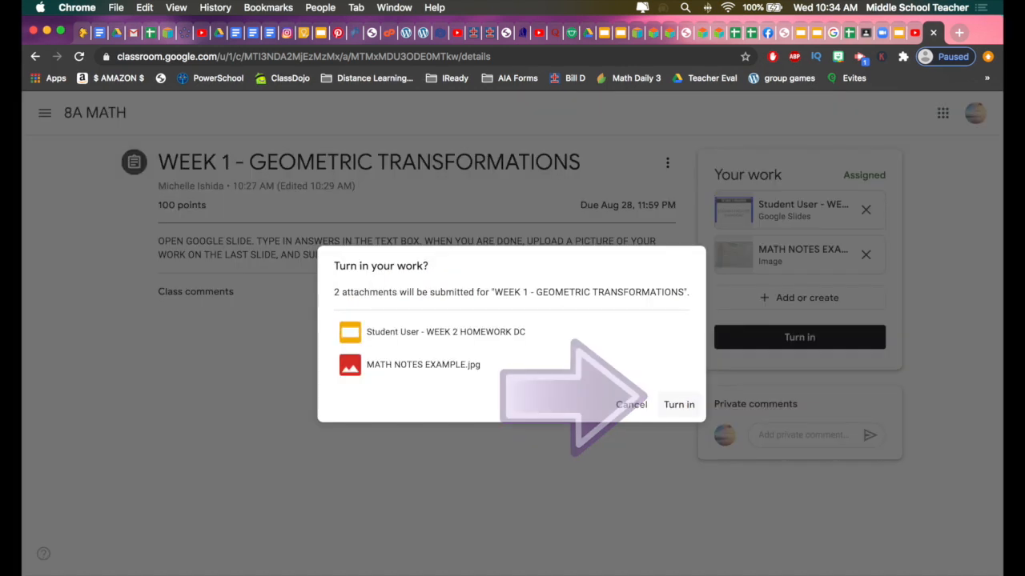
left_click(679, 403)
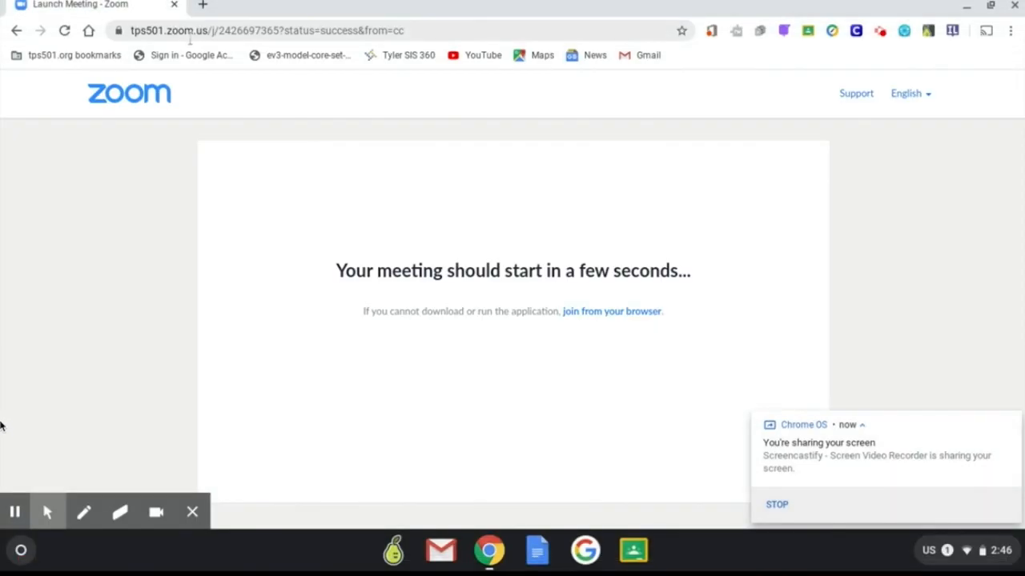
- Reach the Zoom site's permission settings via the address-bar lock icon
left_click(119, 31)
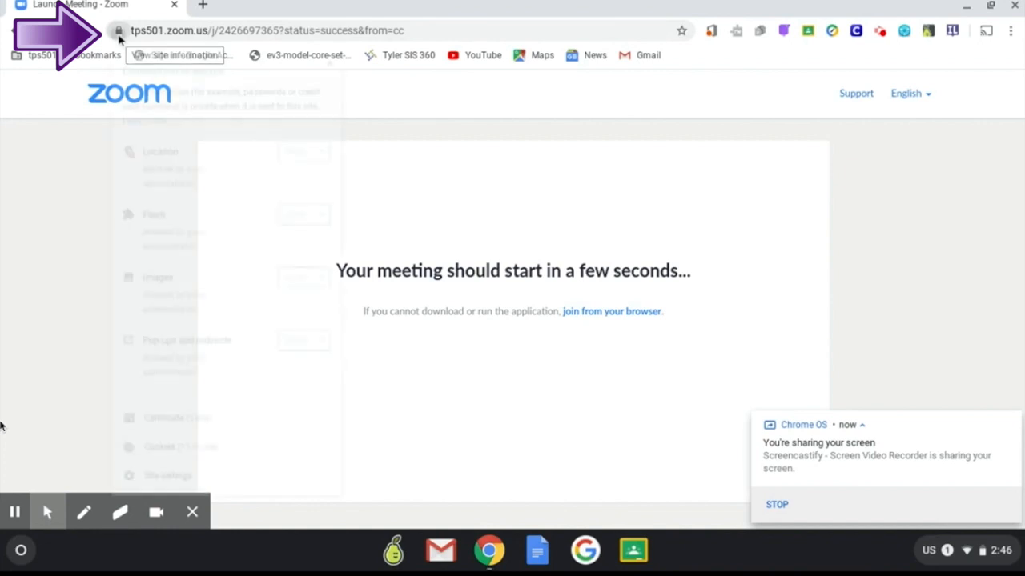
left_click(119, 31)
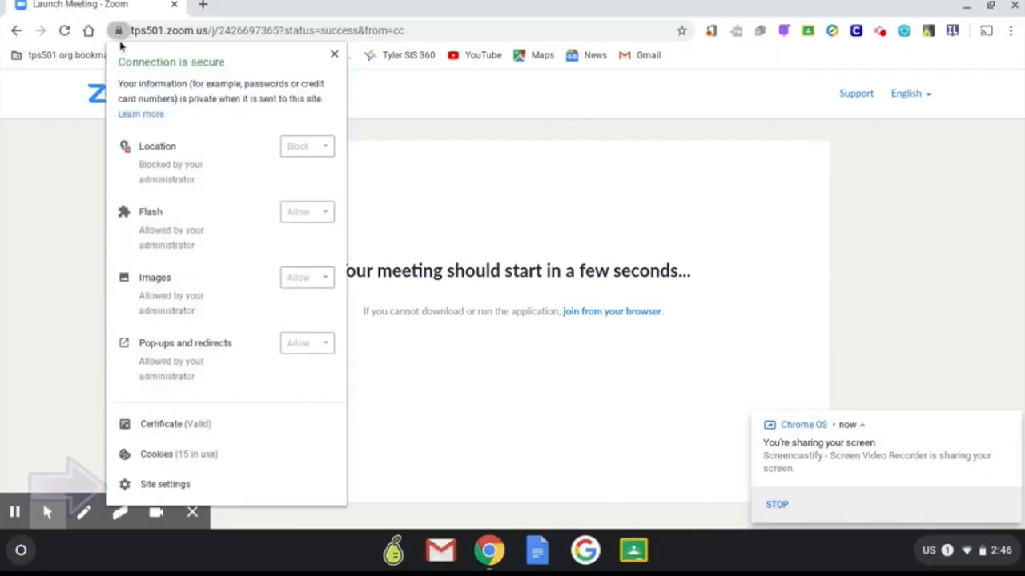
left_click(165, 484)
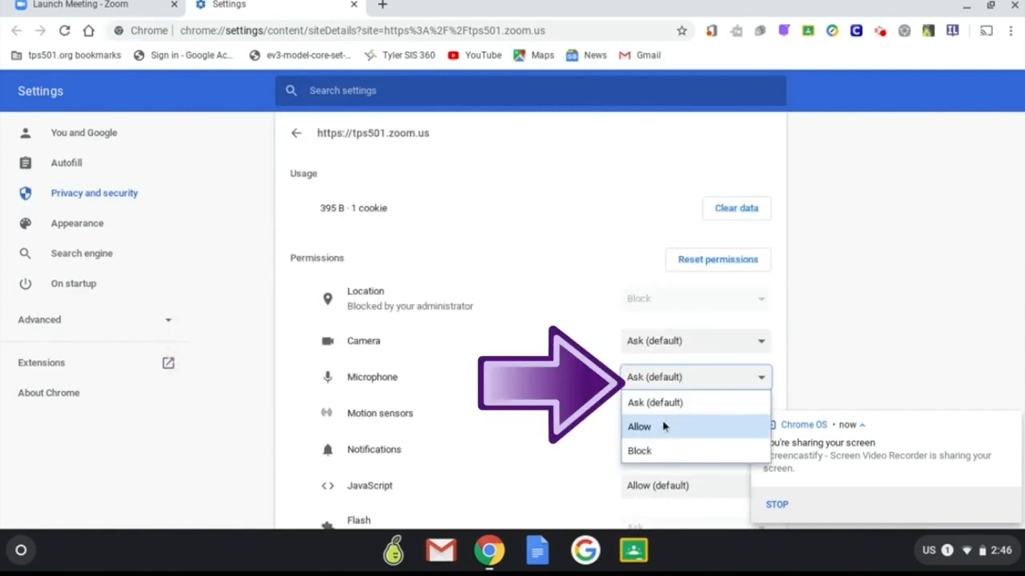
- Set Microphone and Camera to Allow for tps501.zoom.us
left_click(695, 340)
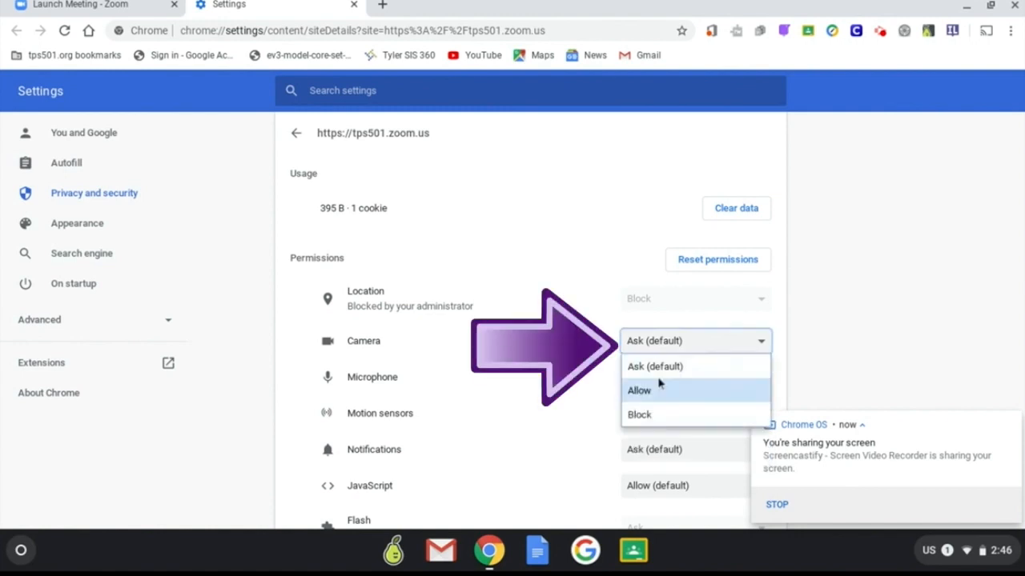
left_click(637, 390)
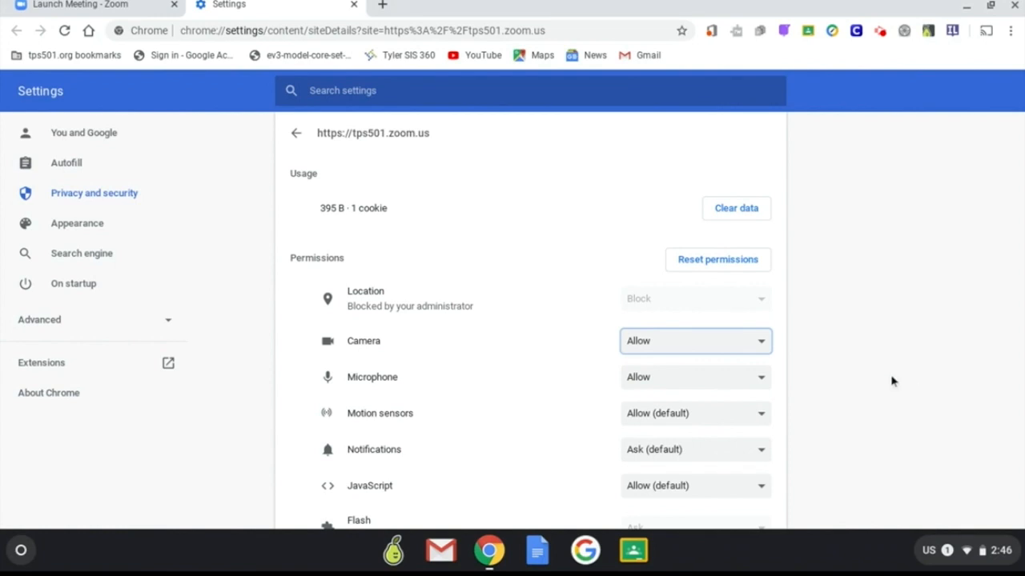
mouse_move(463, 367)
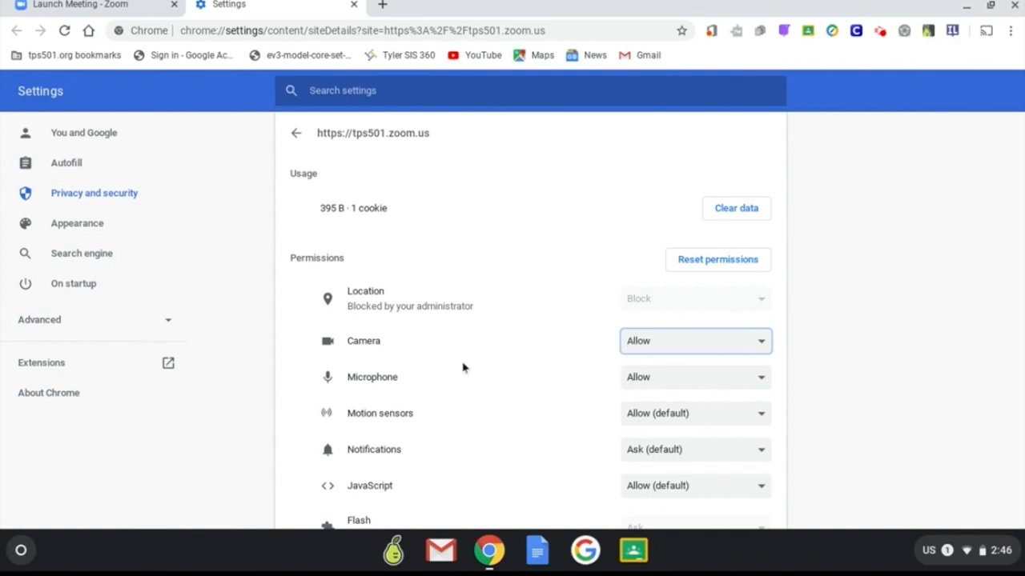
mouse_move(470, 365)
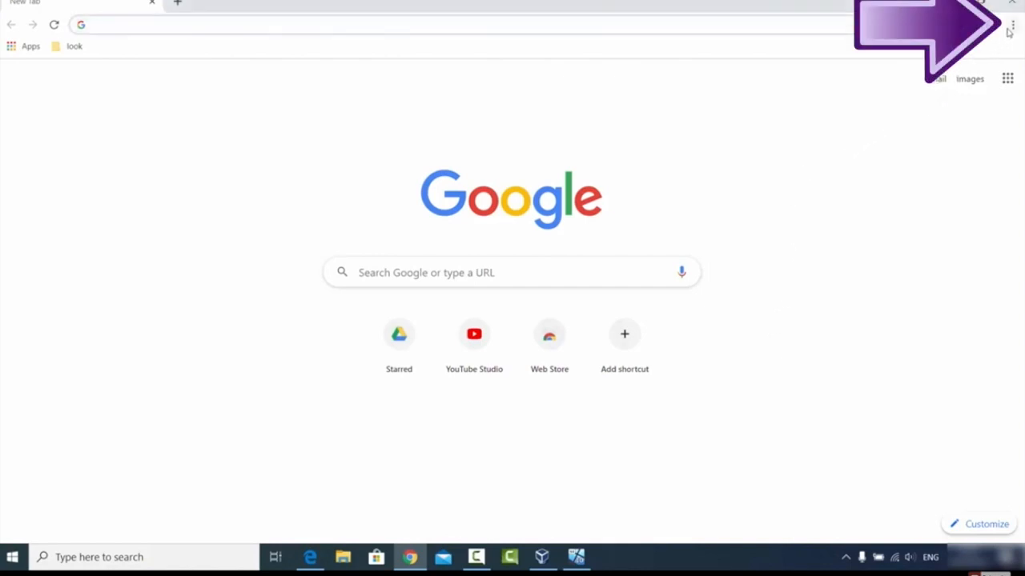
- Reach Site Settings under Privacy and security in Chrome's settings
left_click(1012, 25)
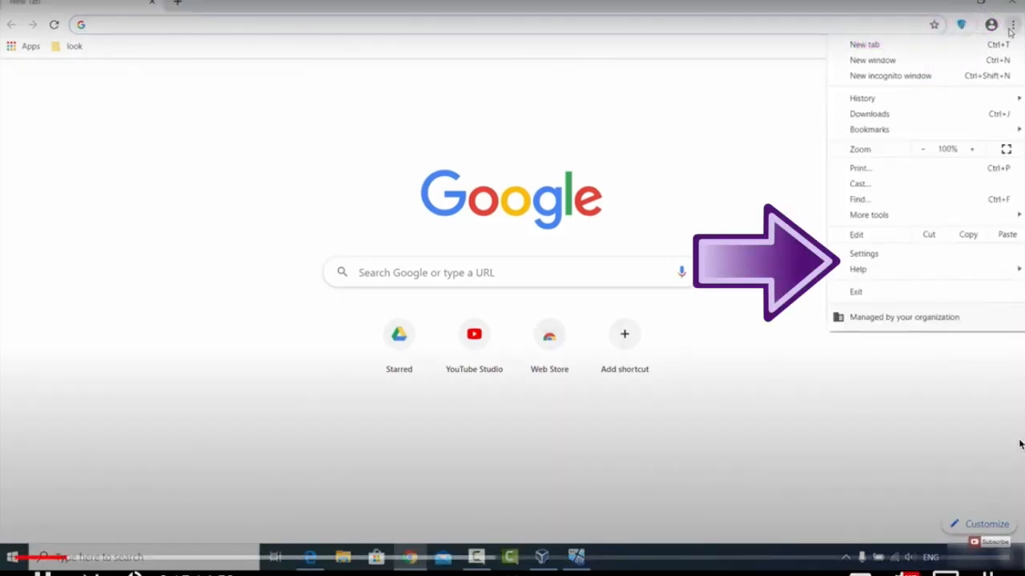
left_click(865, 253)
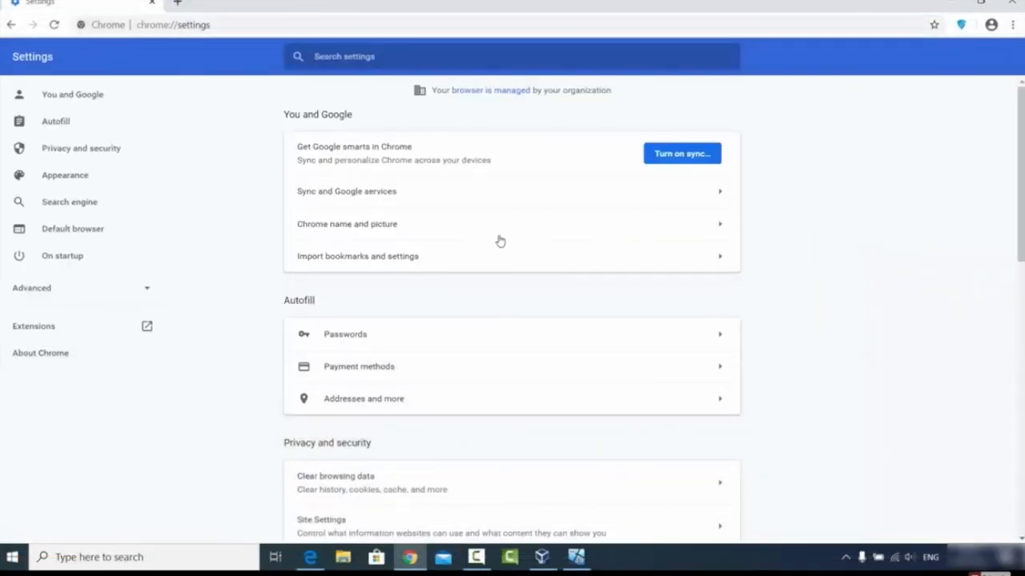
scroll("down", 3)
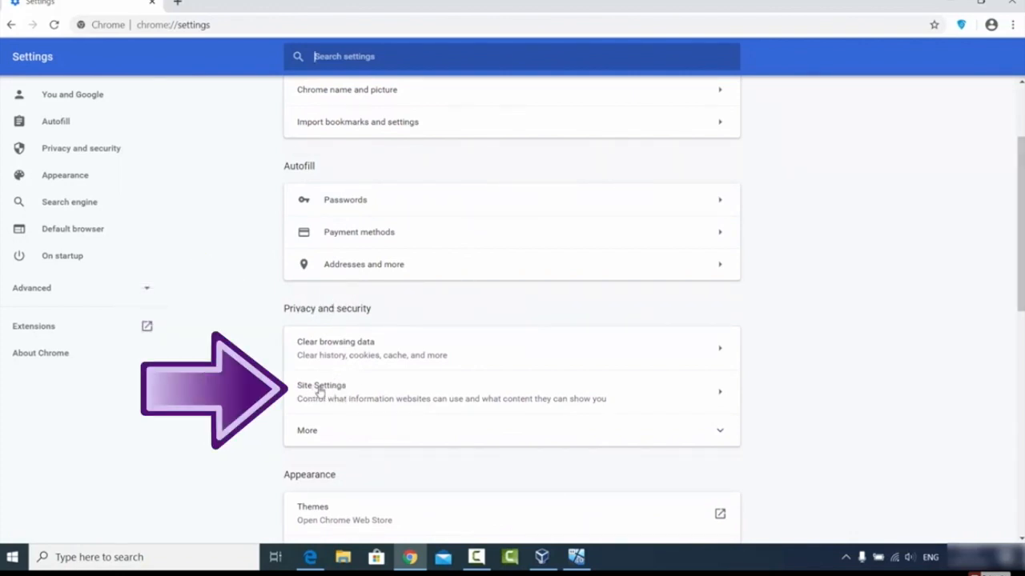
left_click(320, 392)
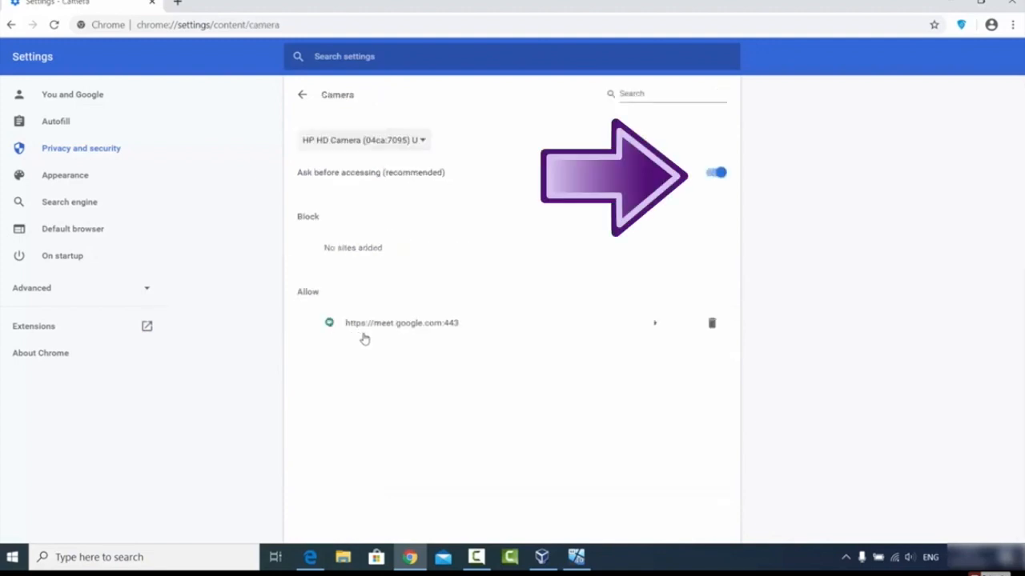
- Toggle camera access from Blocked back to 'Ask before accessing', keeping meet.google.com allowed
left_click(714, 173)
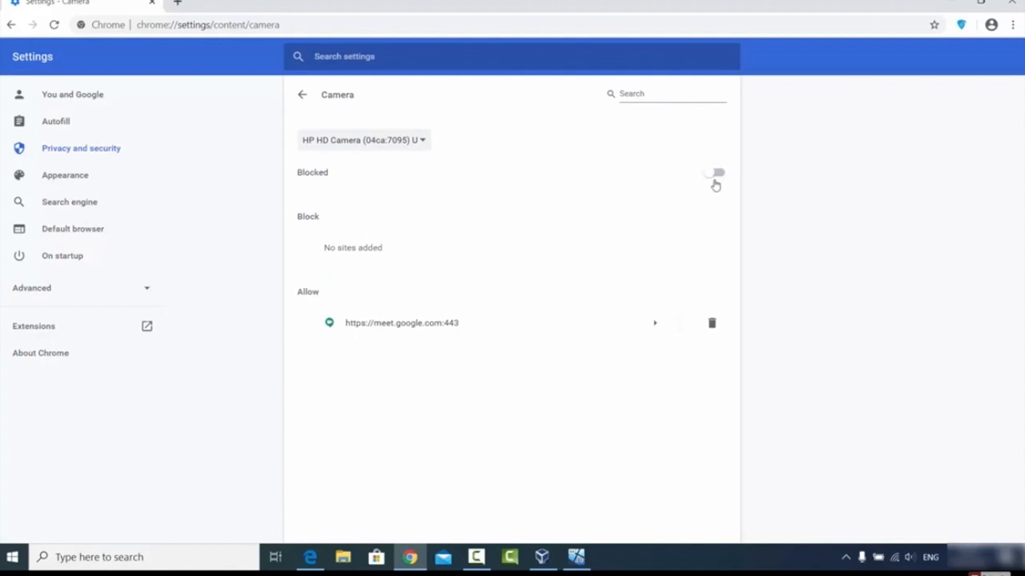
mouse_move(575, 189)
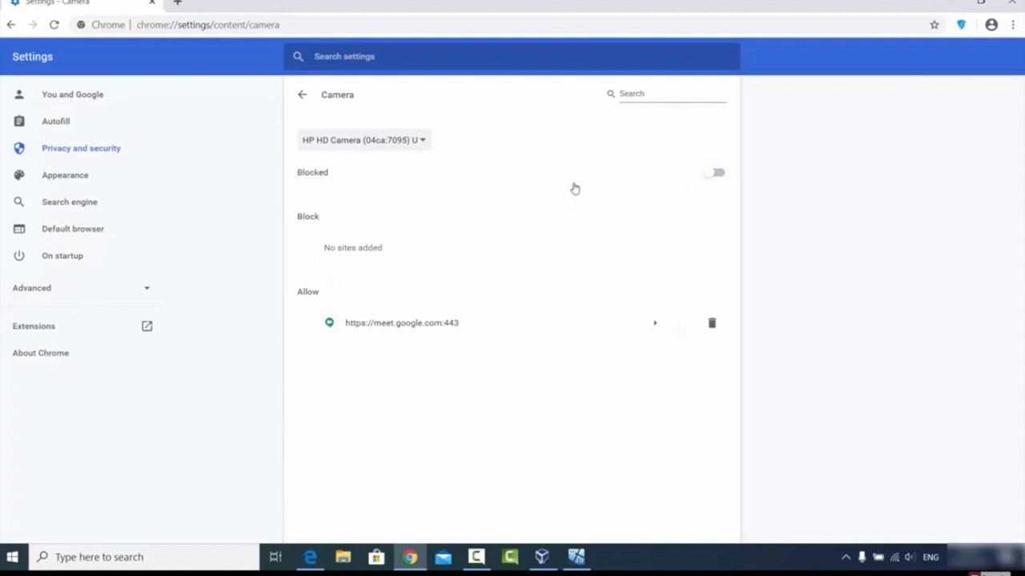
mouse_move(718, 176)
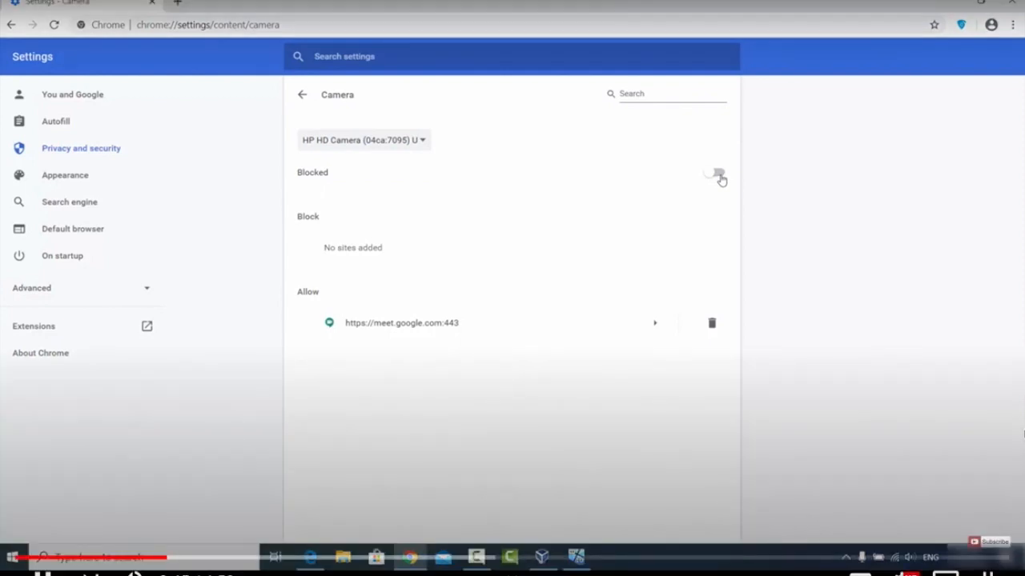
left_click(716, 173)
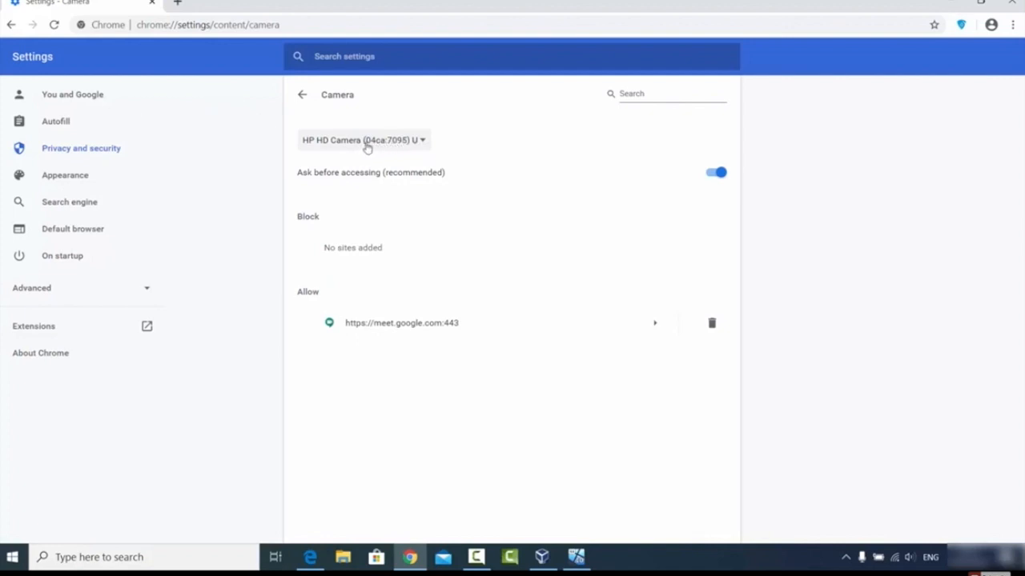
left_click(362, 141)
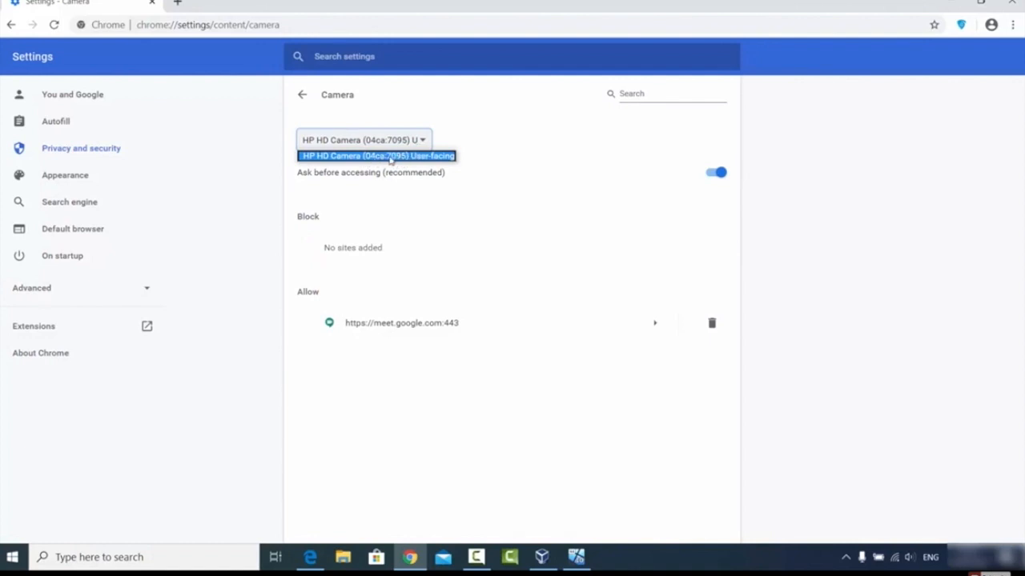
mouse_move(394, 162)
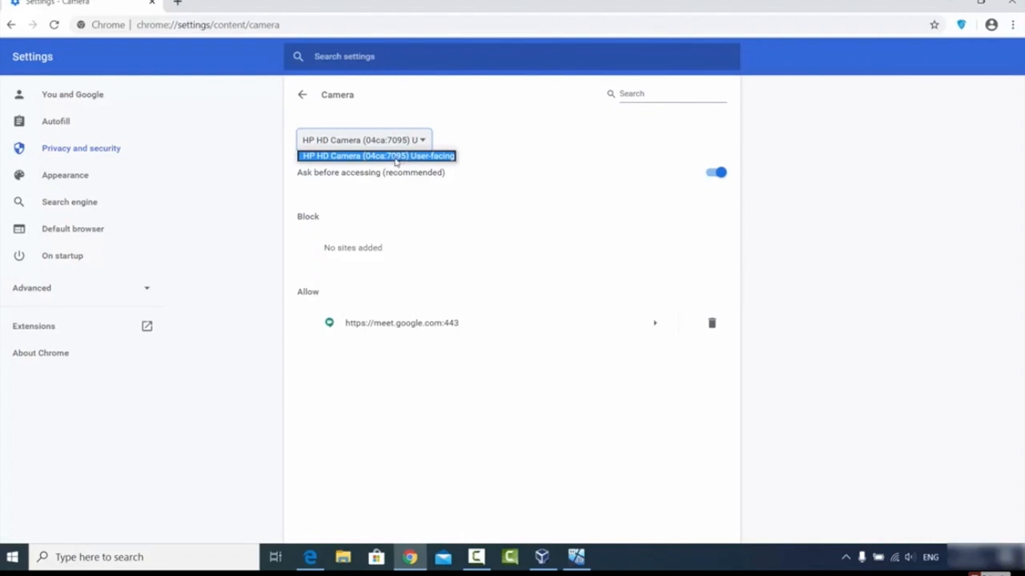
left_click(376, 155)
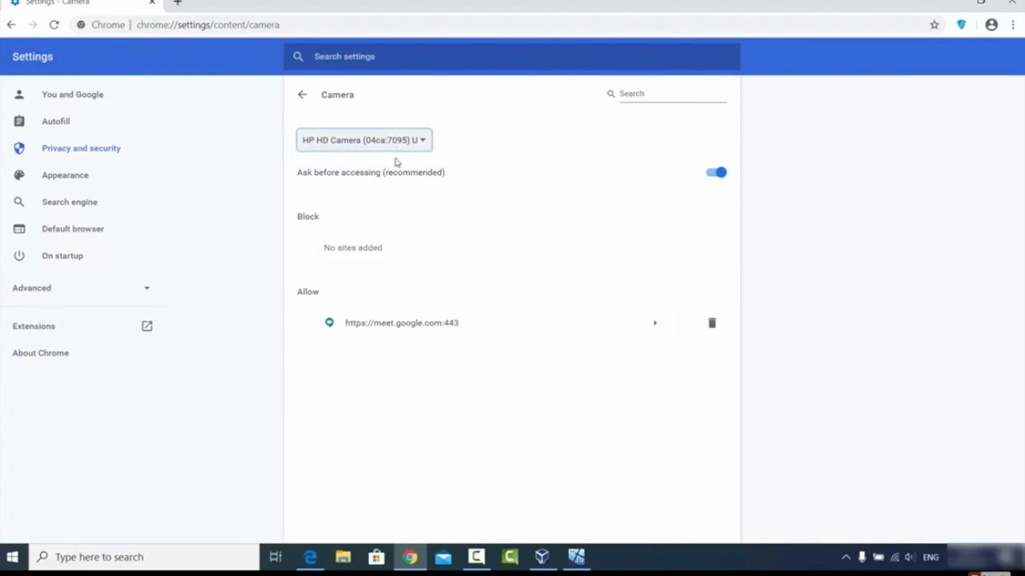
left_click(362, 139)
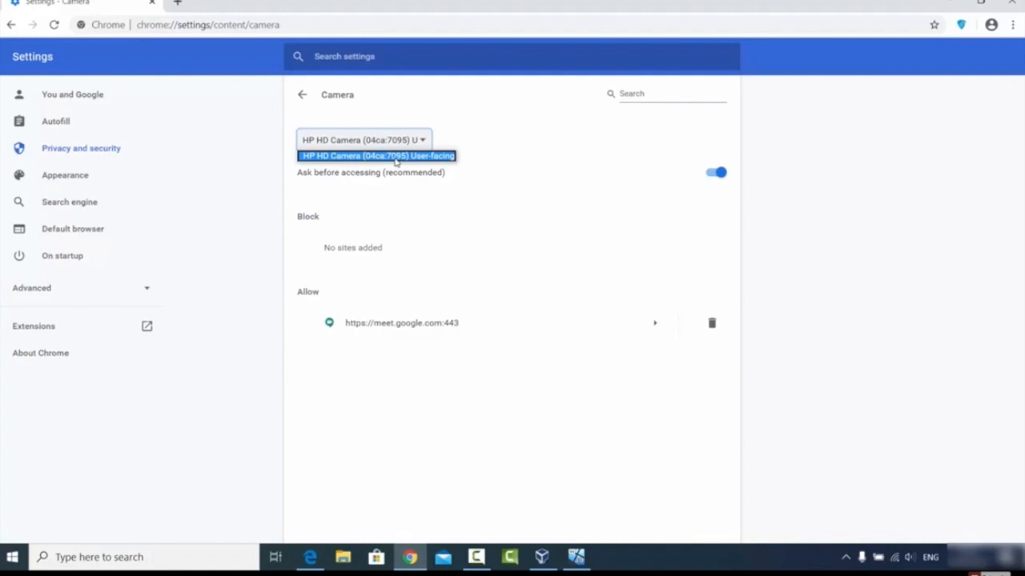
left_click(376, 155)
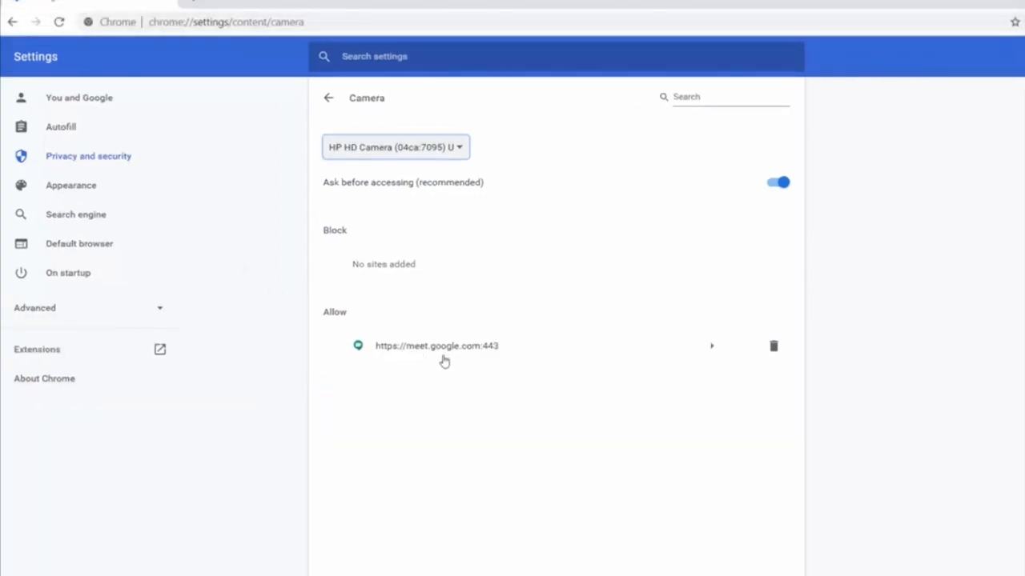
mouse_move(436, 359)
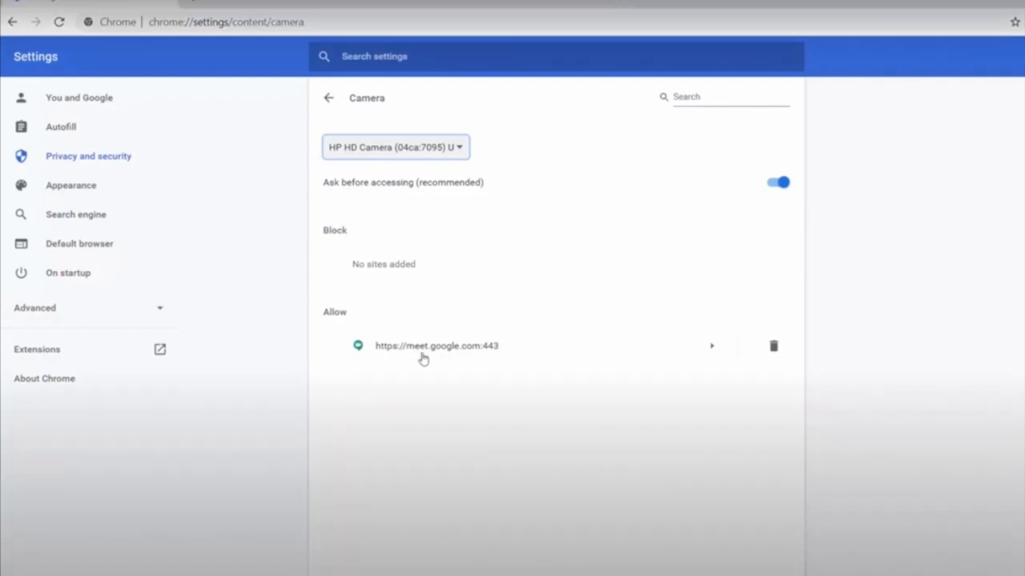
mouse_move(414, 358)
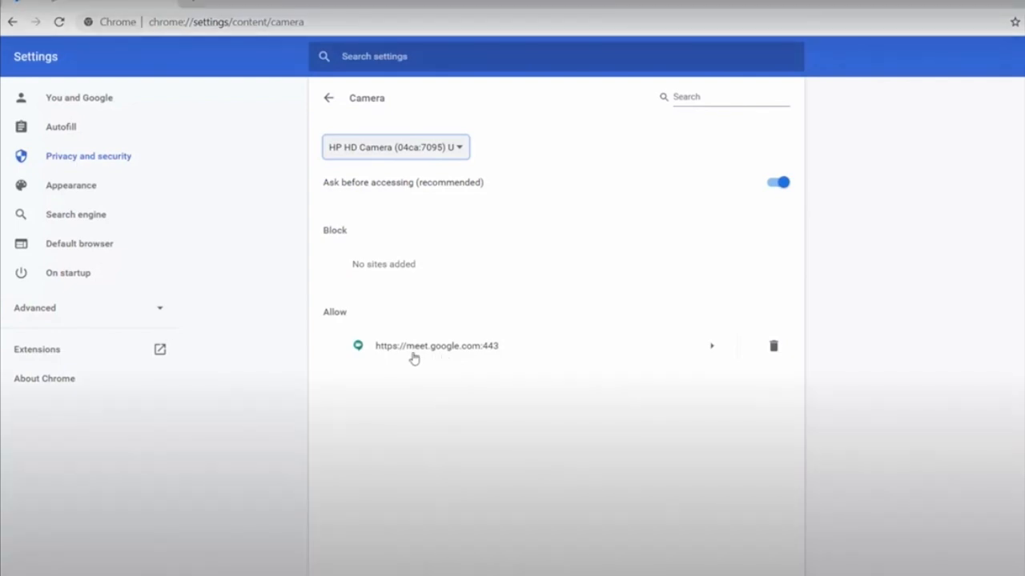
mouse_move(445, 361)
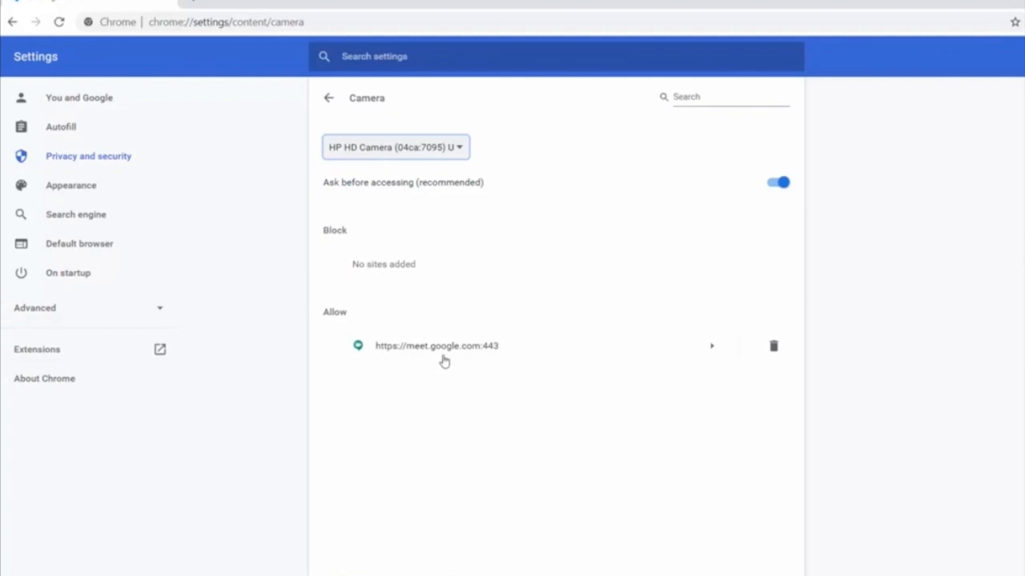
mouse_move(435, 359)
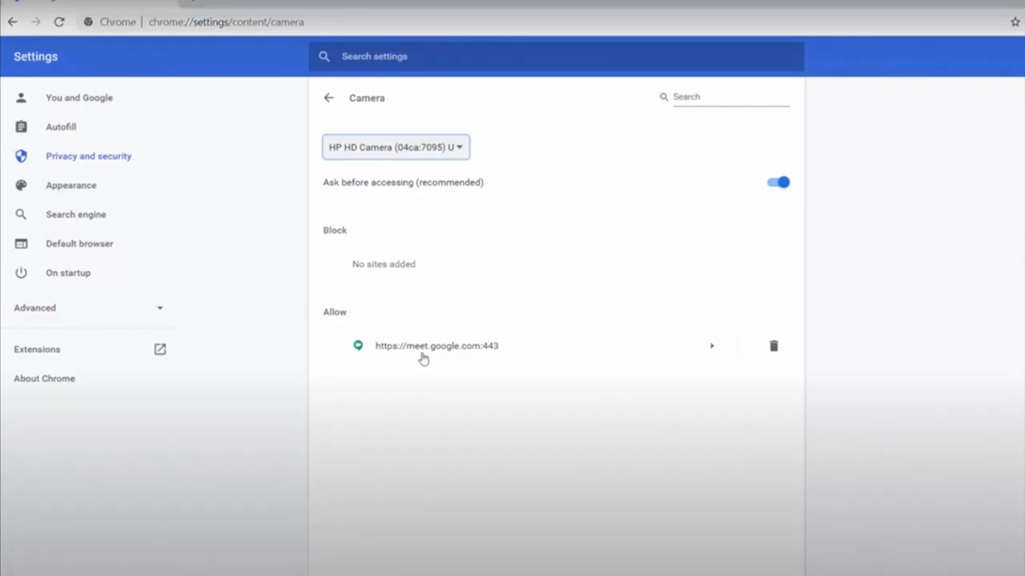
mouse_move(415, 358)
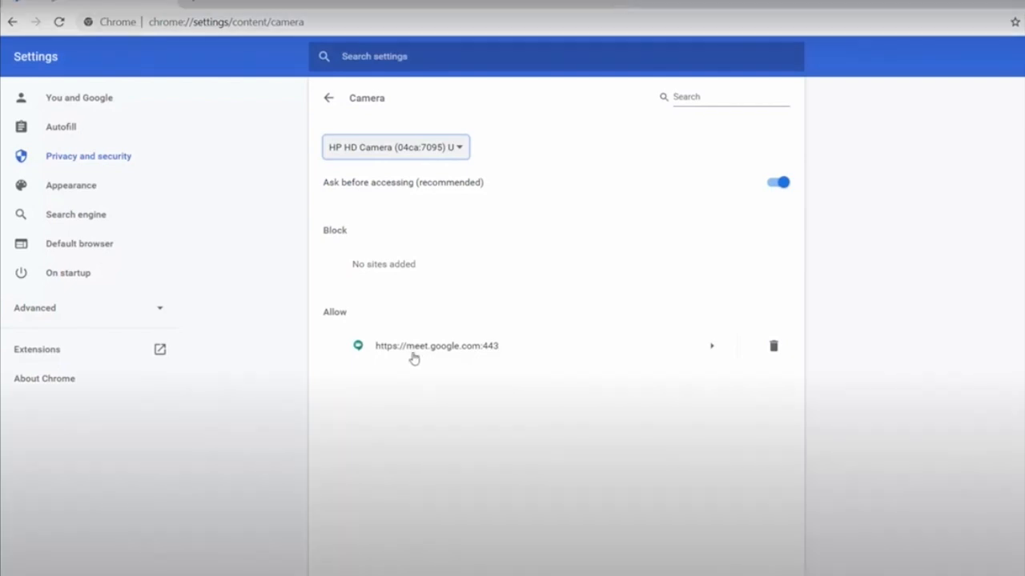
mouse_move(445, 362)
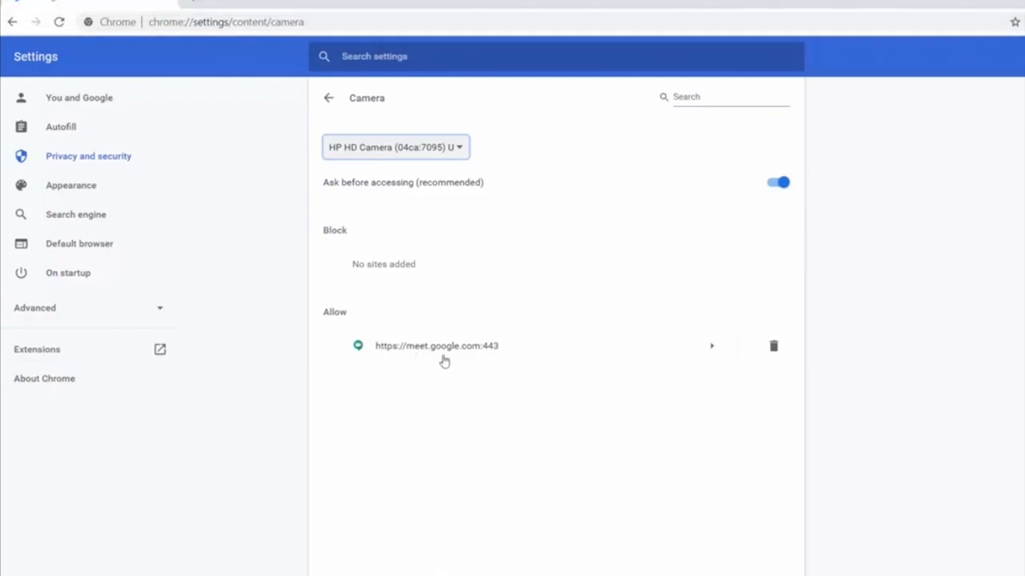
mouse_move(417, 358)
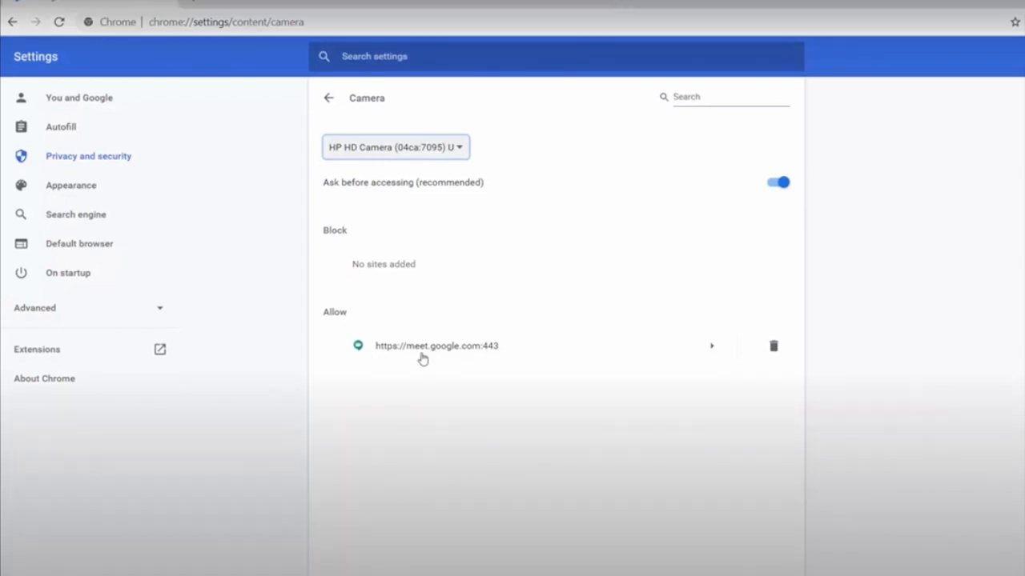
mouse_move(445, 362)
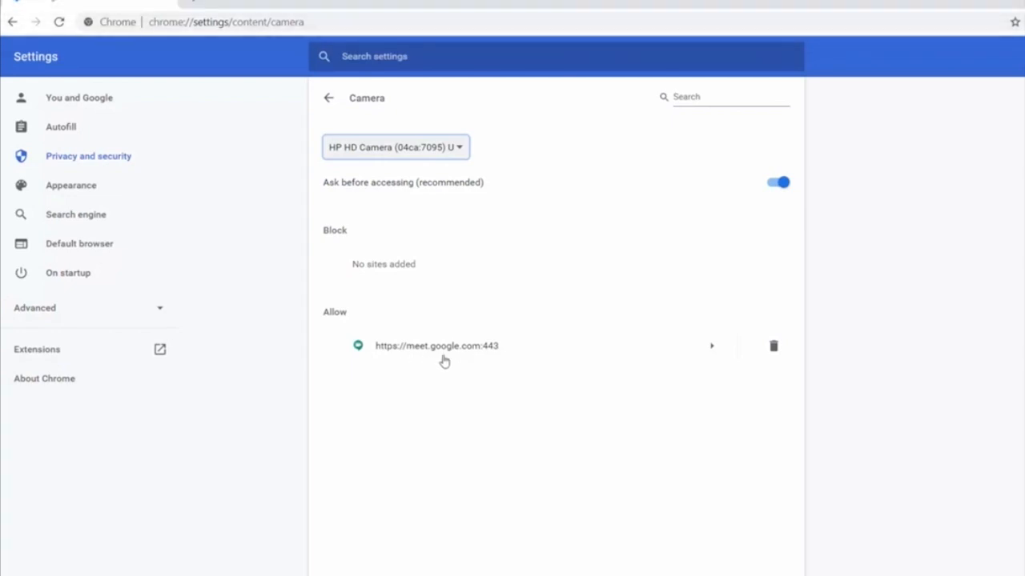
mouse_move(433, 358)
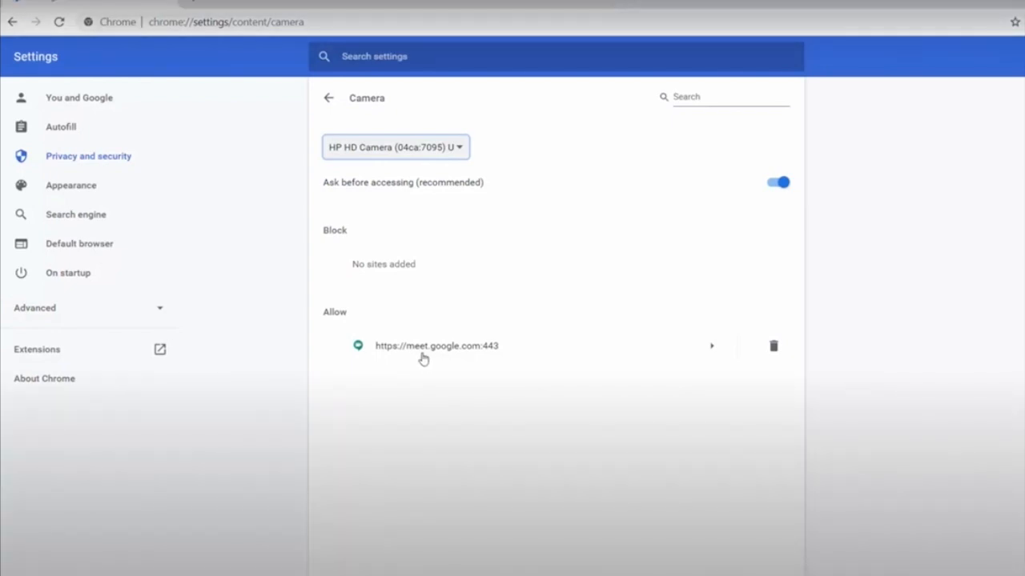
mouse_move(413, 359)
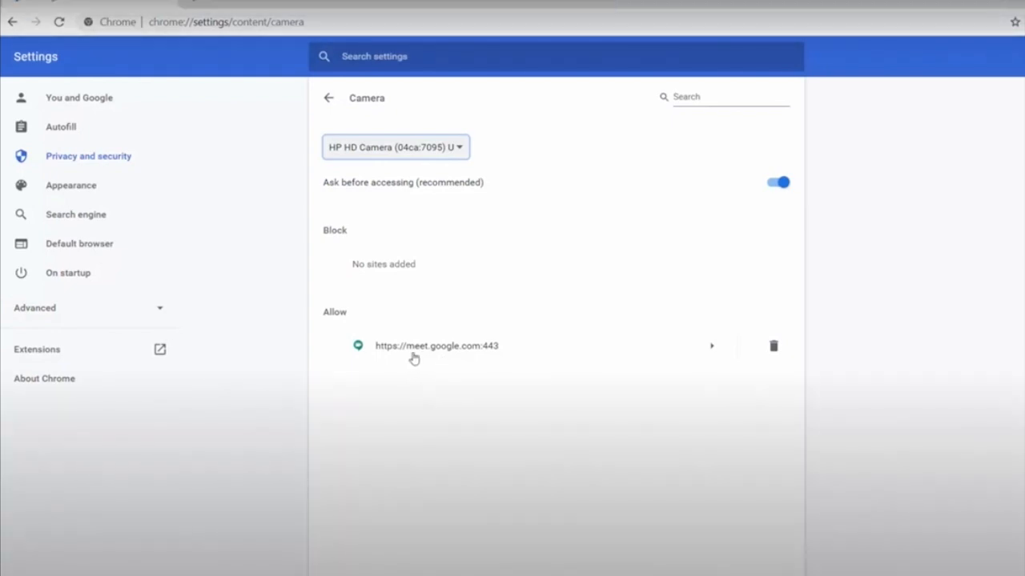
mouse_move(445, 362)
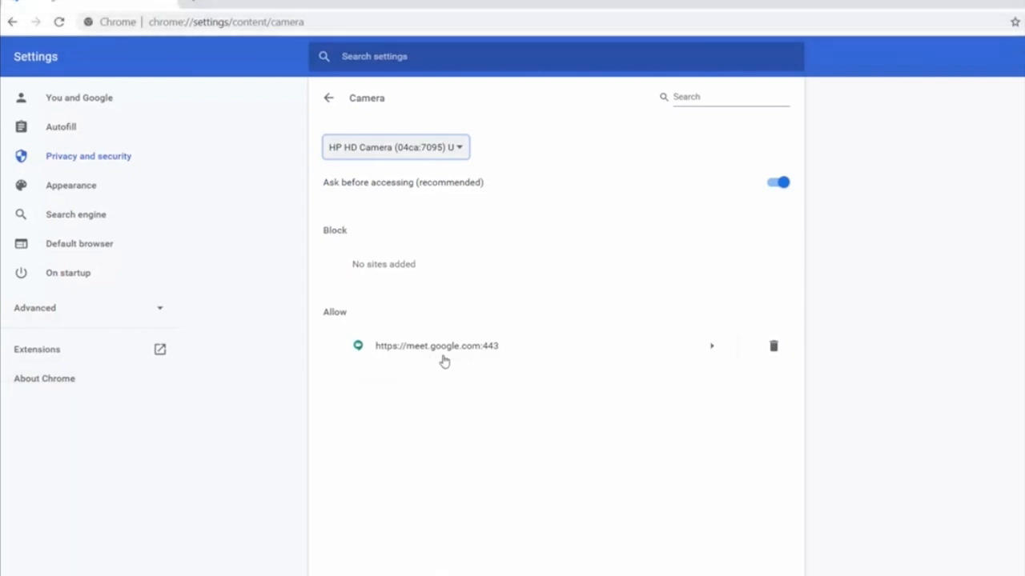